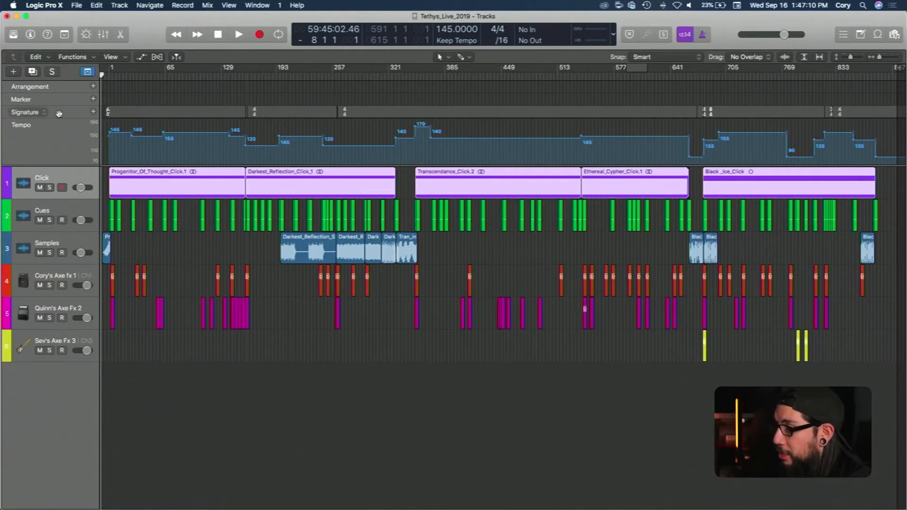
{"action": "mouse_move", "coordinate": [66, 222]}
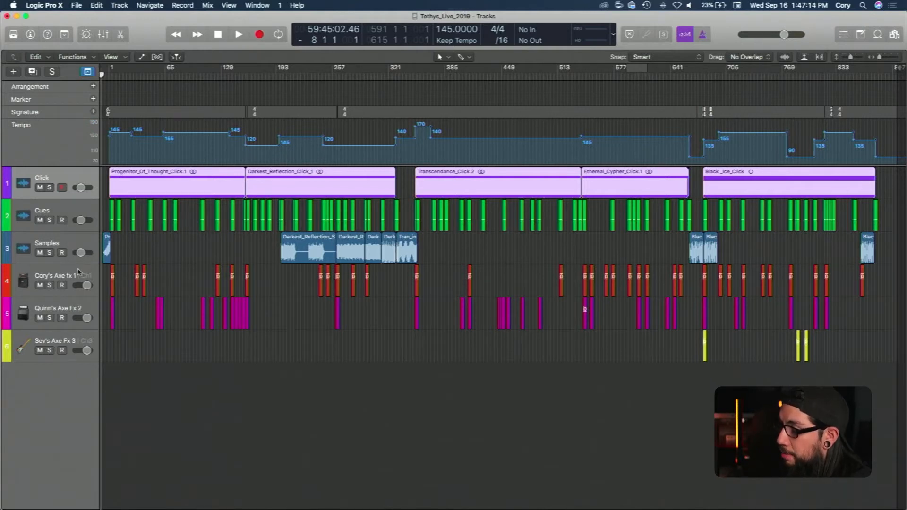
{"action": "mouse_move", "coordinate": [70, 318]}
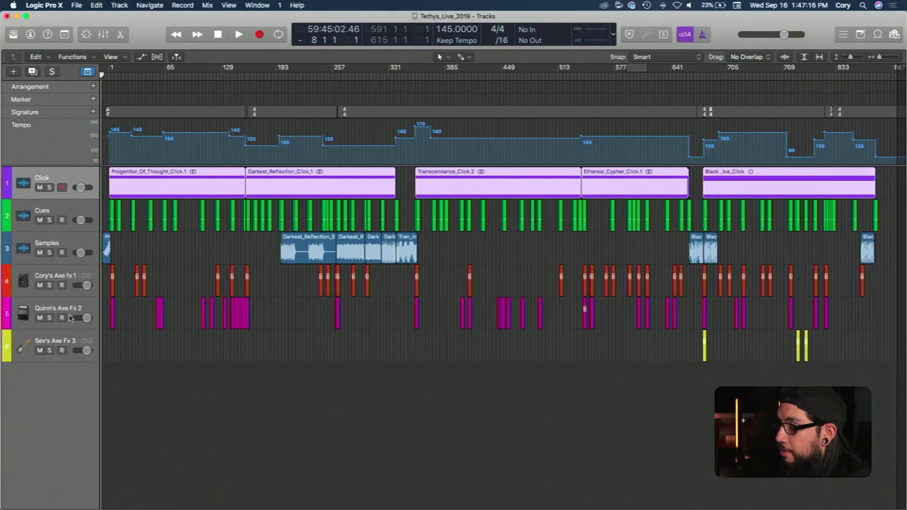
{"action": "mouse_move", "coordinate": [78, 345]}
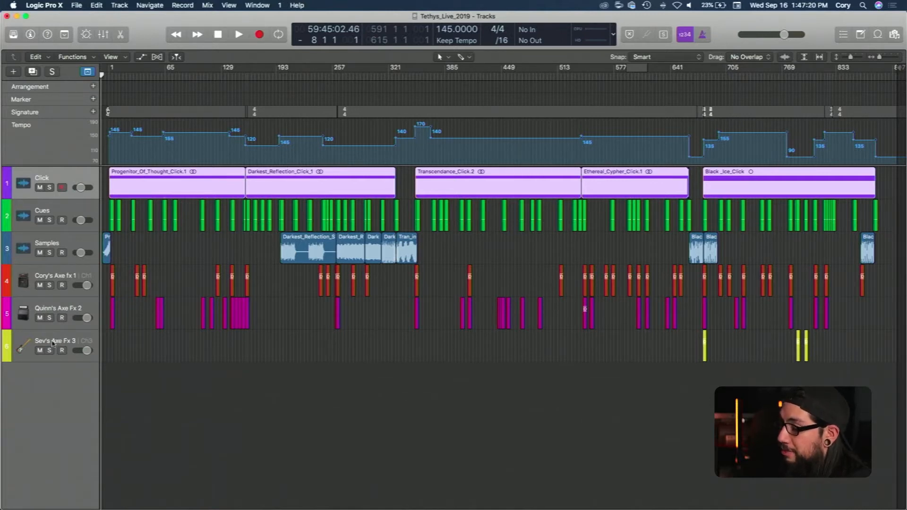
{"action": "mouse_move", "coordinate": [338, 146]}
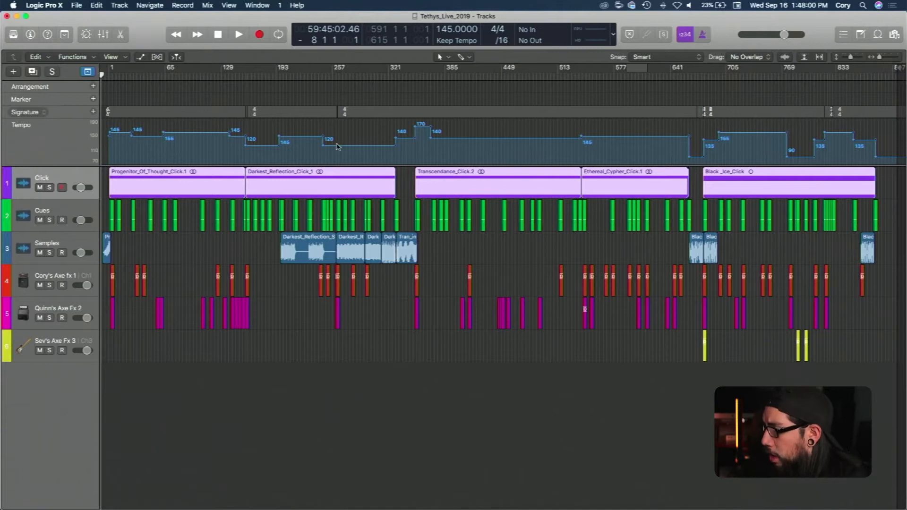
{"action": "mouse_move", "coordinate": [253, 107]}
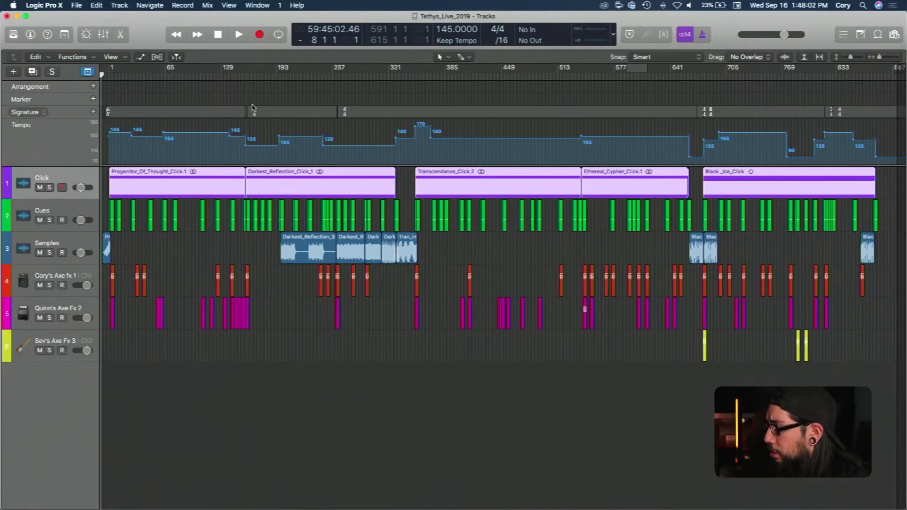
{"action": "mouse_move", "coordinate": [572, 107]}
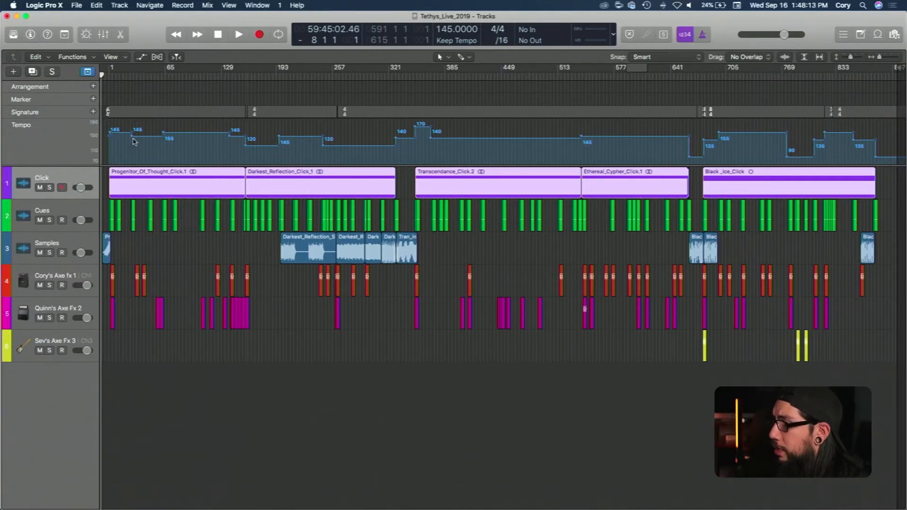
{"action": "mouse_move", "coordinate": [162, 138]}
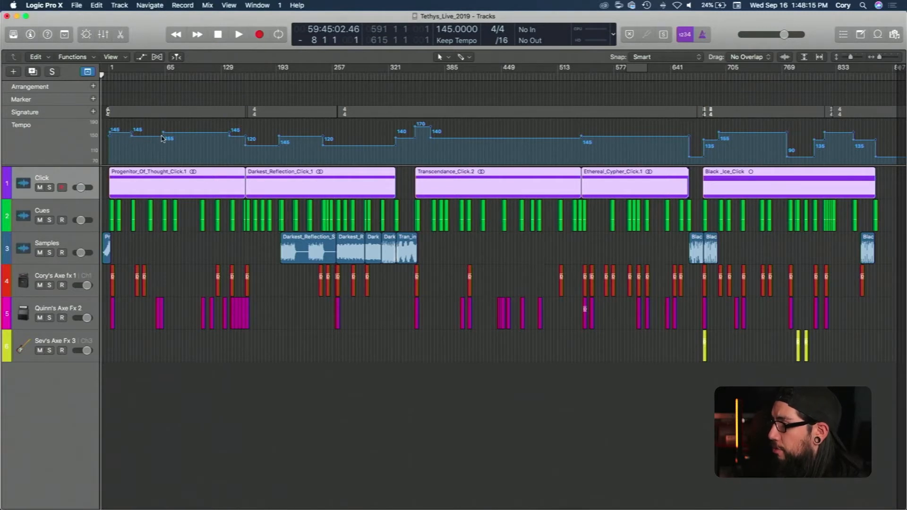
{"action": "mouse_move", "coordinate": [235, 139]}
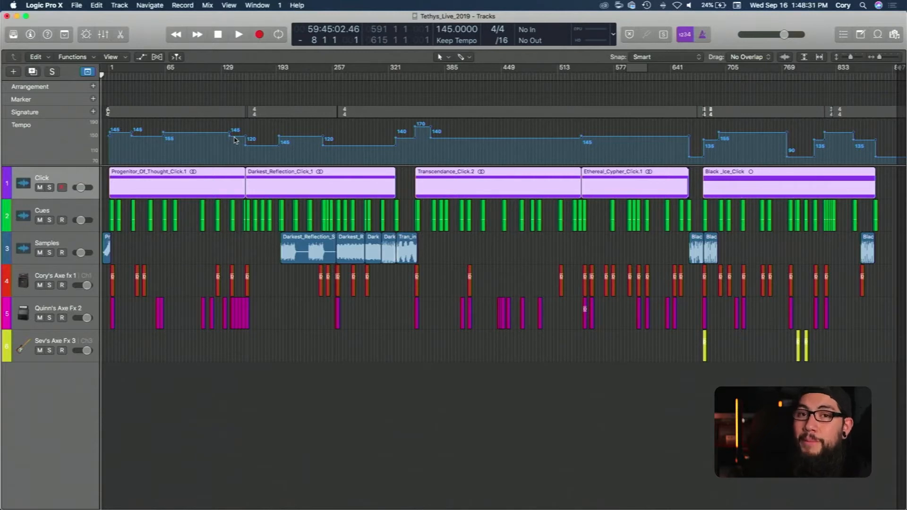
{"action": "mouse_move", "coordinate": [123, 163]}
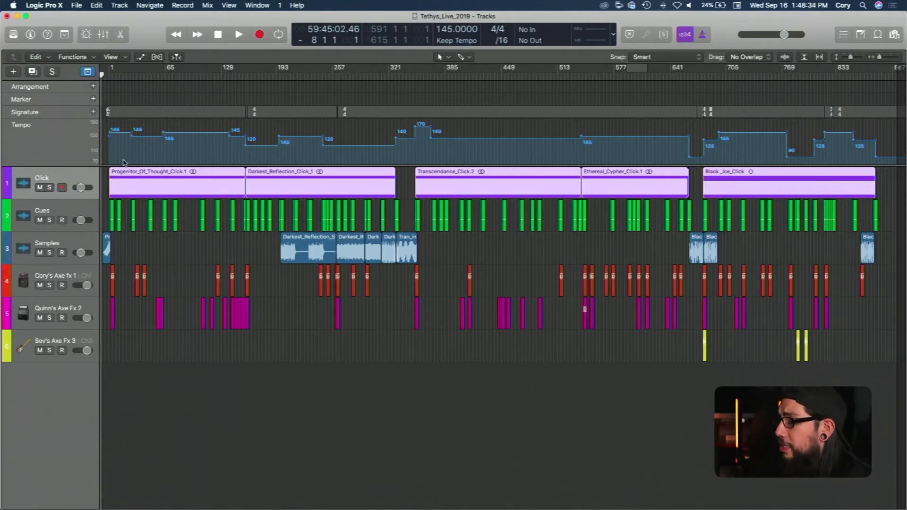
{"action": "mouse_move", "coordinate": [115, 148]}
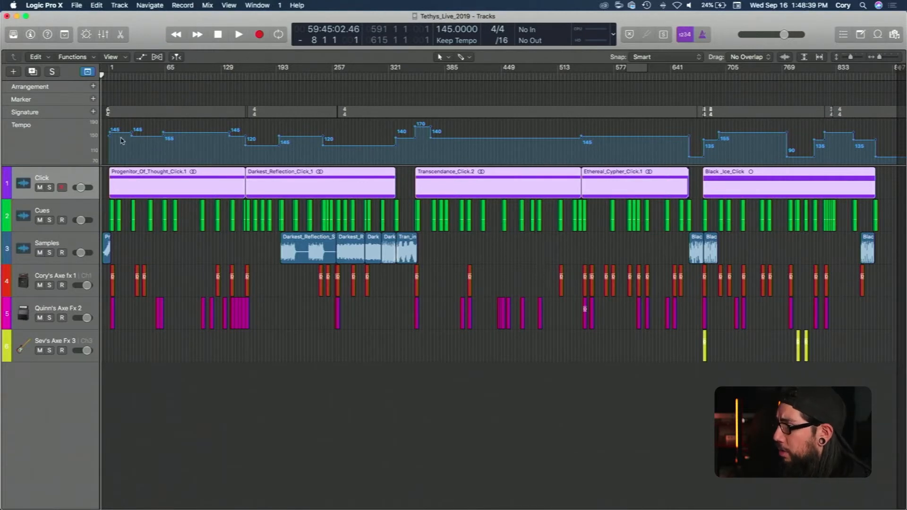
{"action": "mouse_move", "coordinate": [600, 154]}
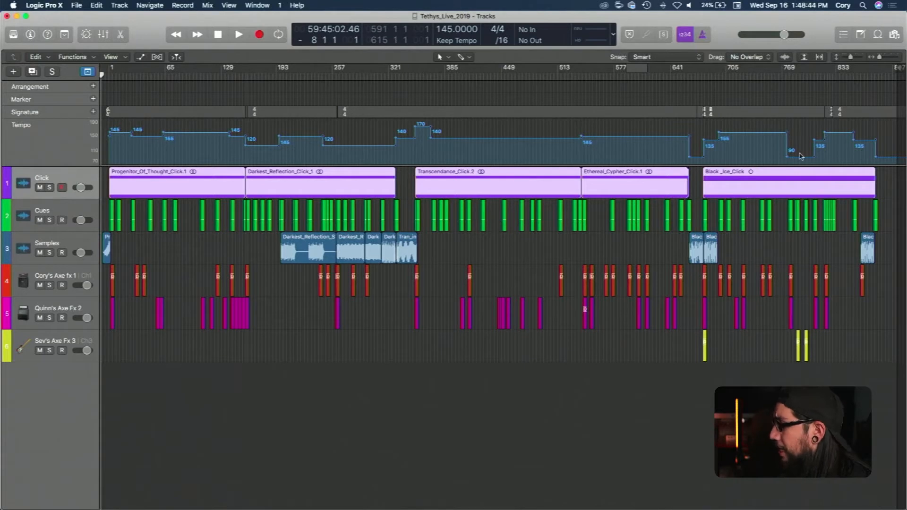
{"action": "mouse_move", "coordinate": [592, 157]}
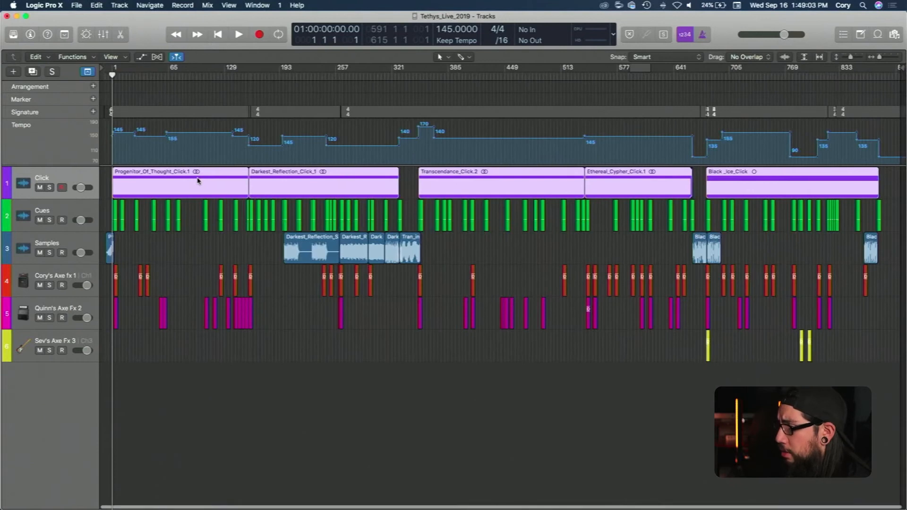
{"action": "mouse_move", "coordinate": [183, 185]}
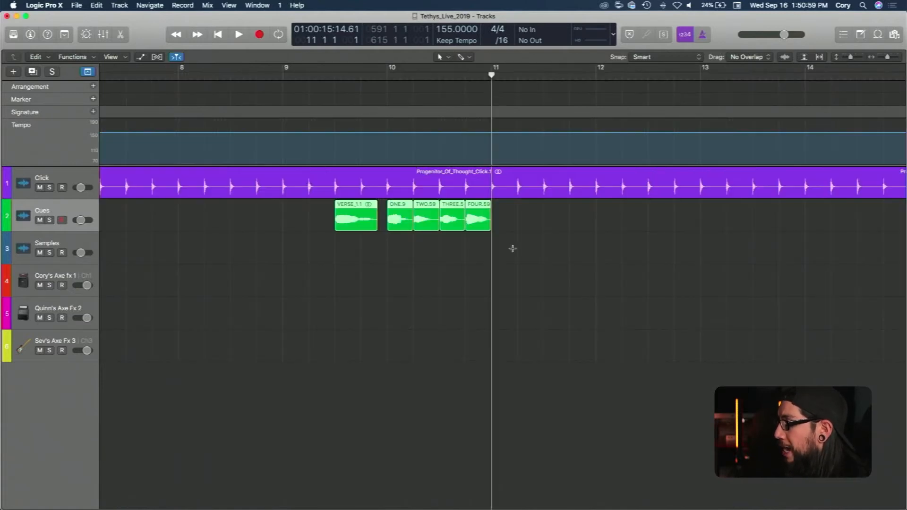
Step: Scroll right through the Progenitor Of Thought bars to around bar 11
{"action": "scroll", "scroll_direction": "right", "scroll_amount": 3}
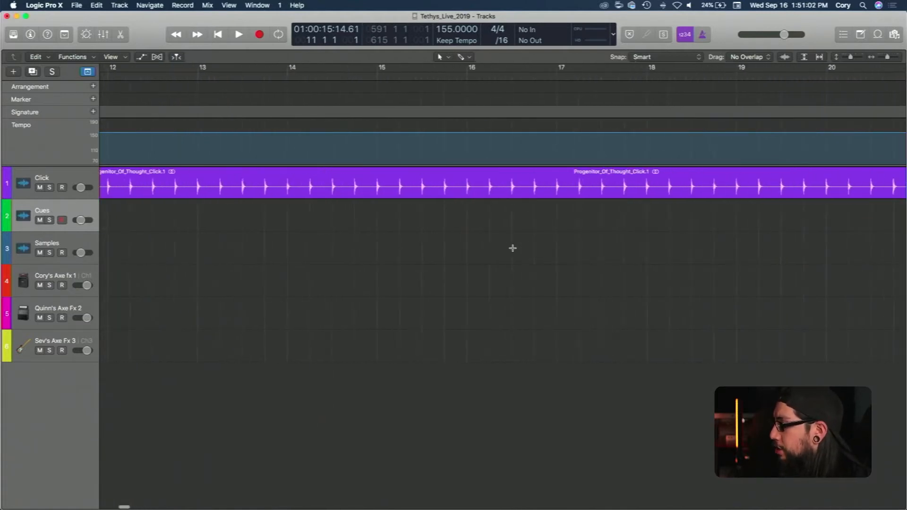
{"action": "scroll", "scroll_direction": "right", "scroll_amount": 3}
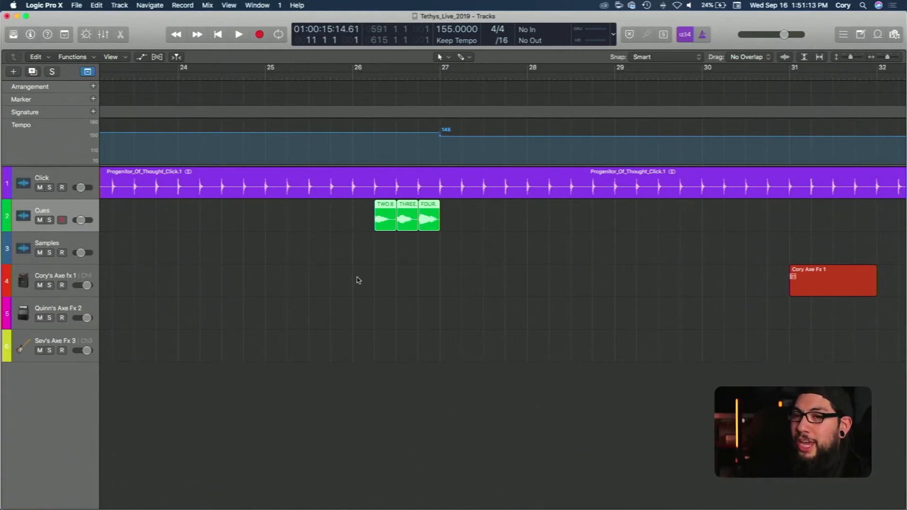
{"action": "mouse_move", "coordinate": [341, 231]}
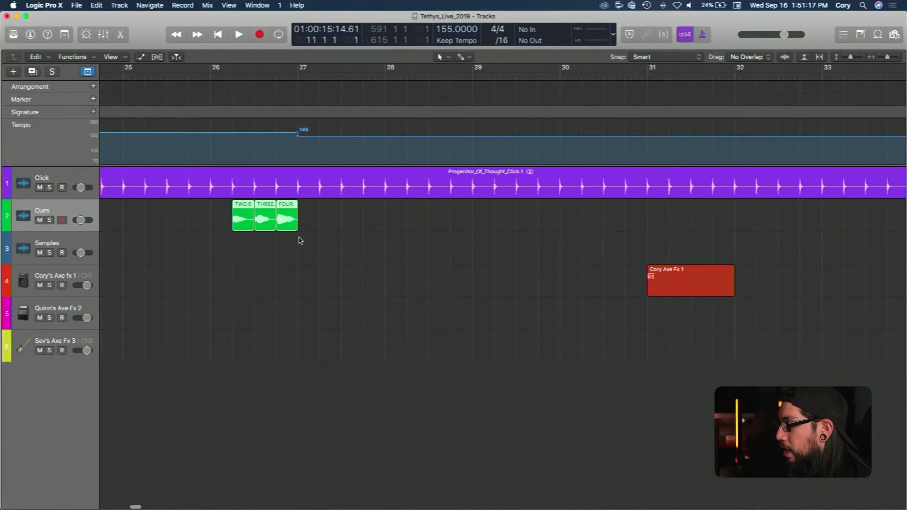
{"action": "scroll", "scroll_direction": "right", "scroll_amount": 3}
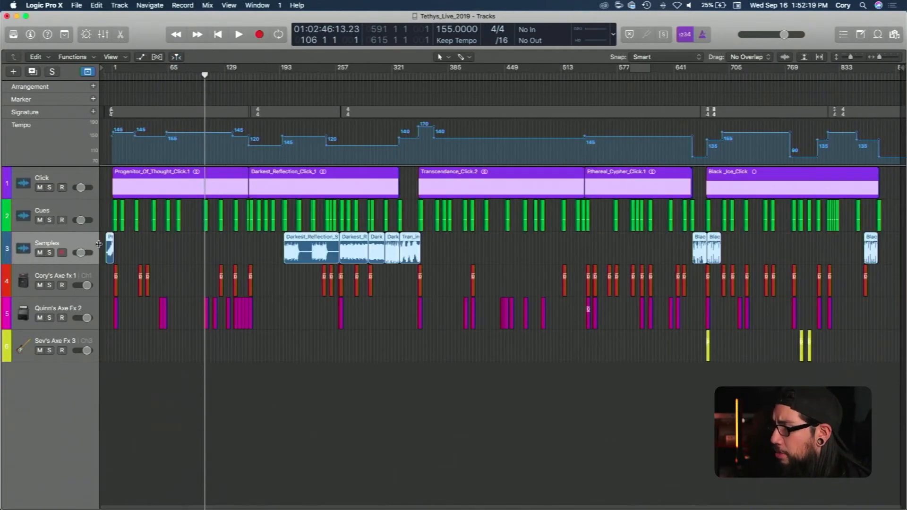
{"action": "mouse_move", "coordinate": [159, 241]}
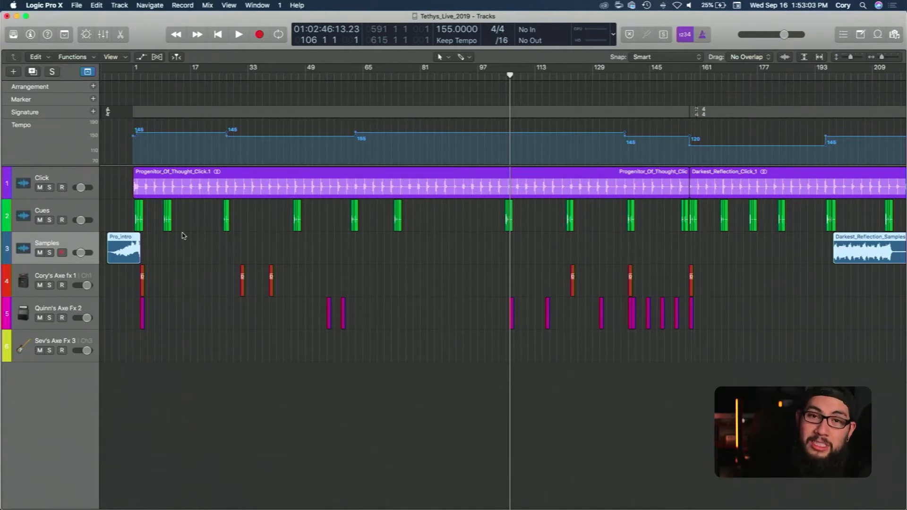
{"action": "mouse_move", "coordinate": [121, 272]}
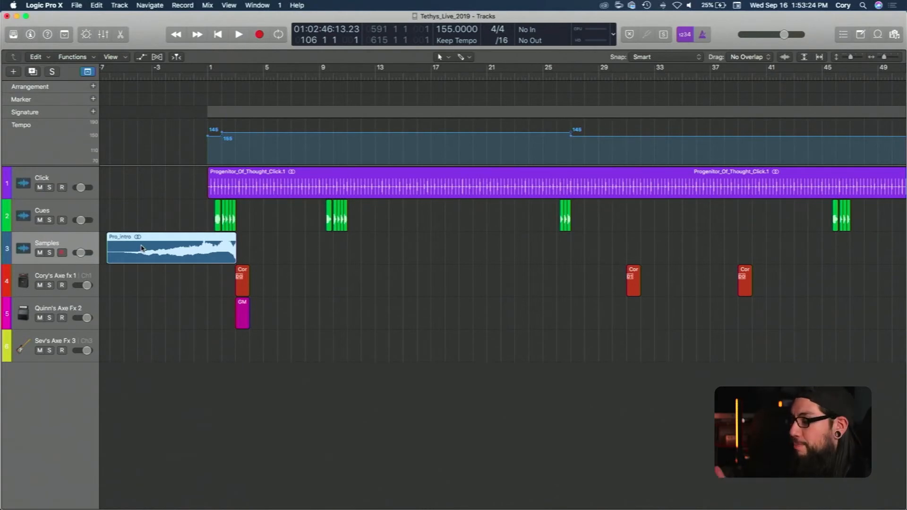
{"action": "mouse_move", "coordinate": [203, 255]}
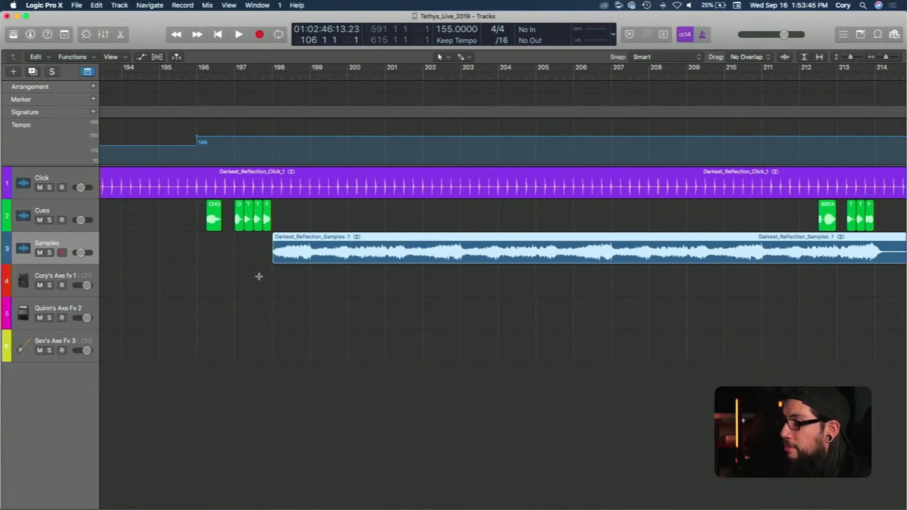
{"action": "mouse_move", "coordinate": [215, 269]}
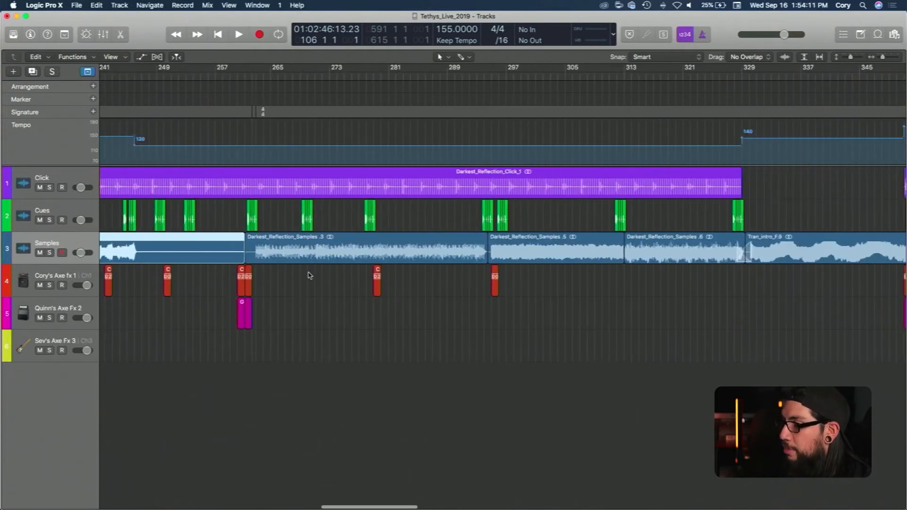
{"action": "mouse_move", "coordinate": [299, 250]}
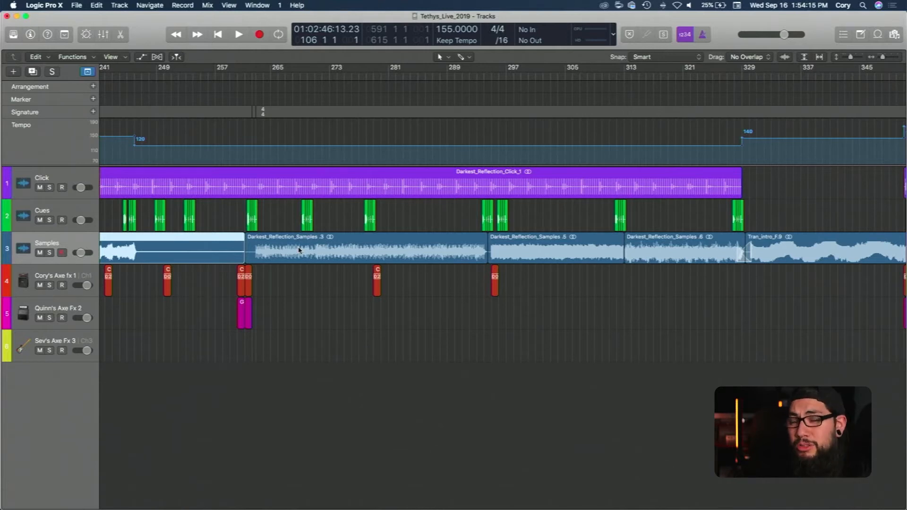
{"action": "scroll", "scroll_direction": "right", "scroll_amount": 3}
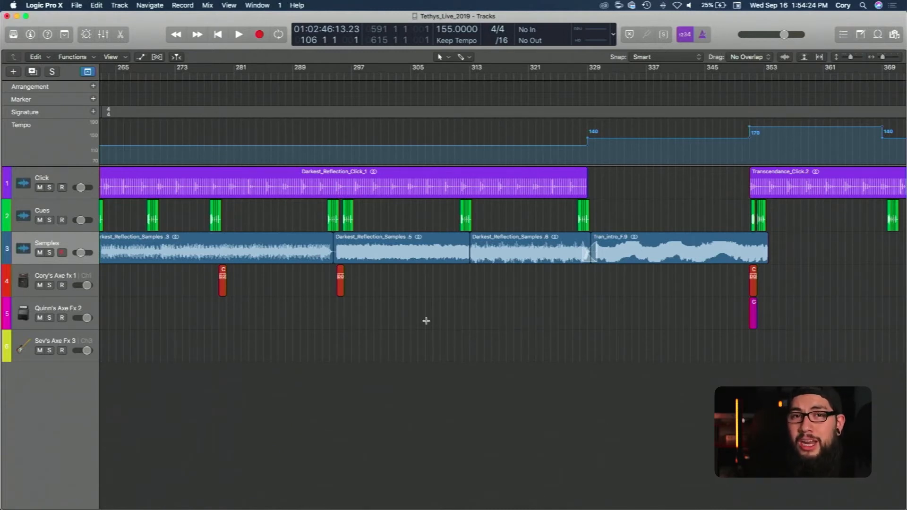
{"action": "mouse_move", "coordinate": [389, 282]}
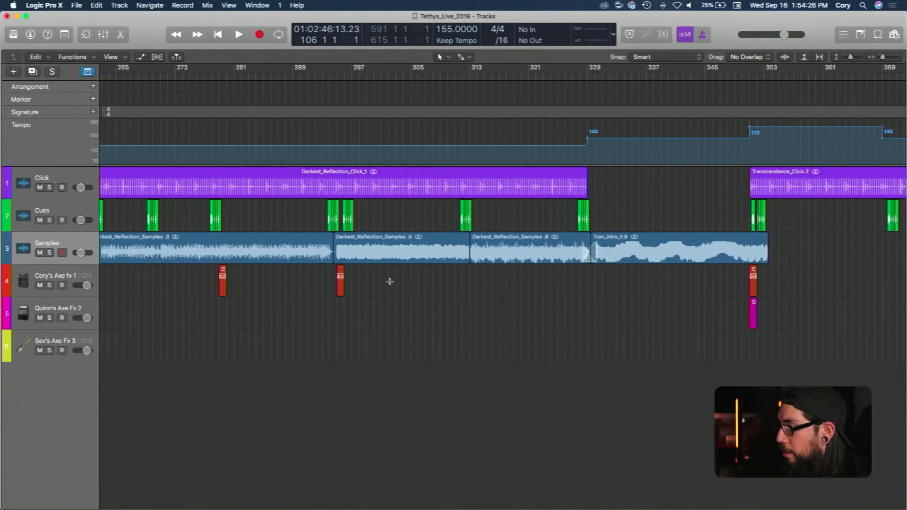
{"action": "scroll", "scroll_direction": "right", "scroll_amount": 3}
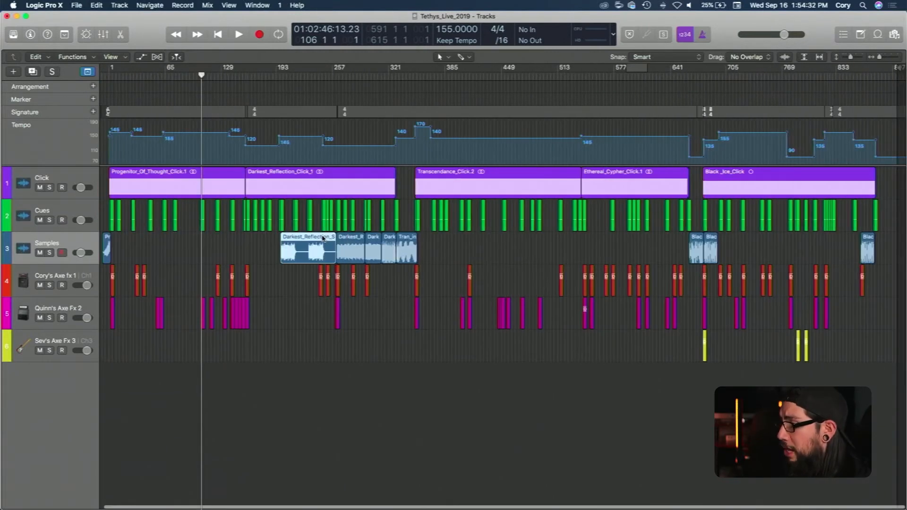
{"action": "mouse_move", "coordinate": [759, 242]}
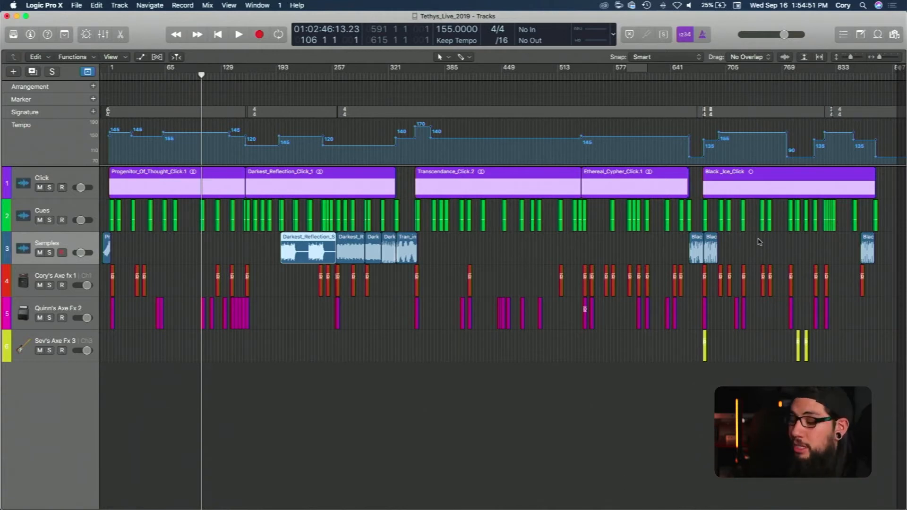
Step: Record-enable Cory's Axe fx 1 MIDI track and scroll back toward the set's start
{"action": "left_click", "coordinate": [62, 284]}
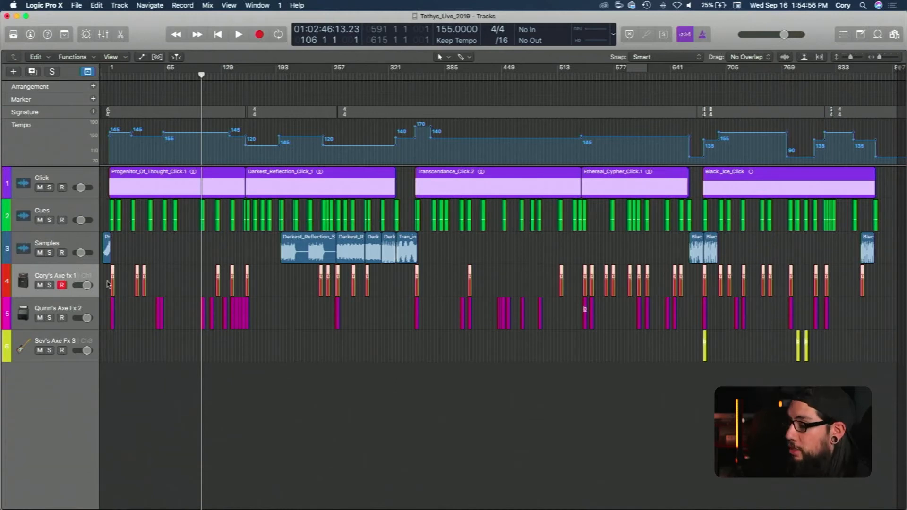
{"action": "mouse_move", "coordinate": [201, 275]}
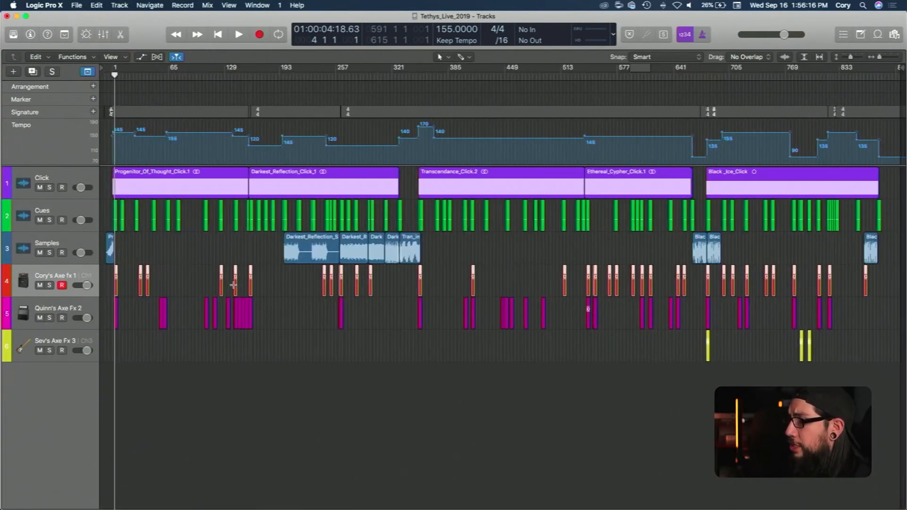
{"action": "mouse_move", "coordinate": [105, 289]}
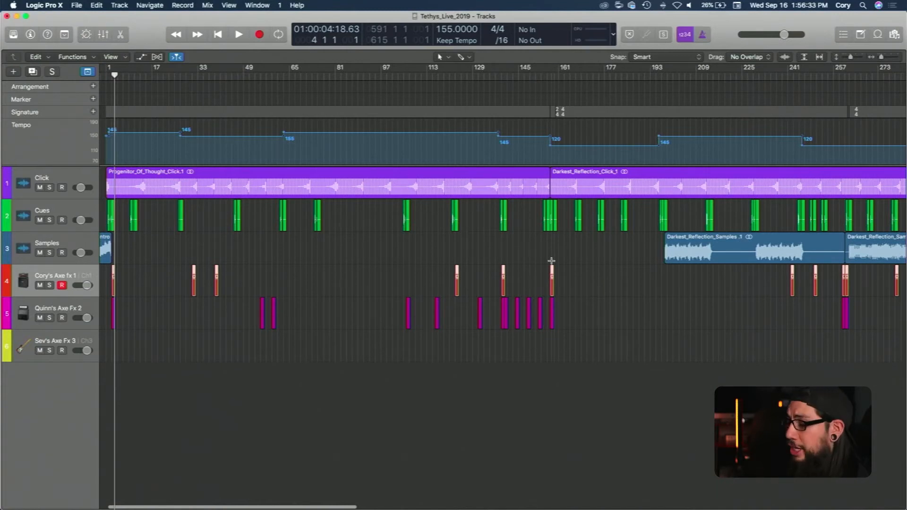
{"action": "scroll", "scroll_direction": "right", "scroll_amount": 3}
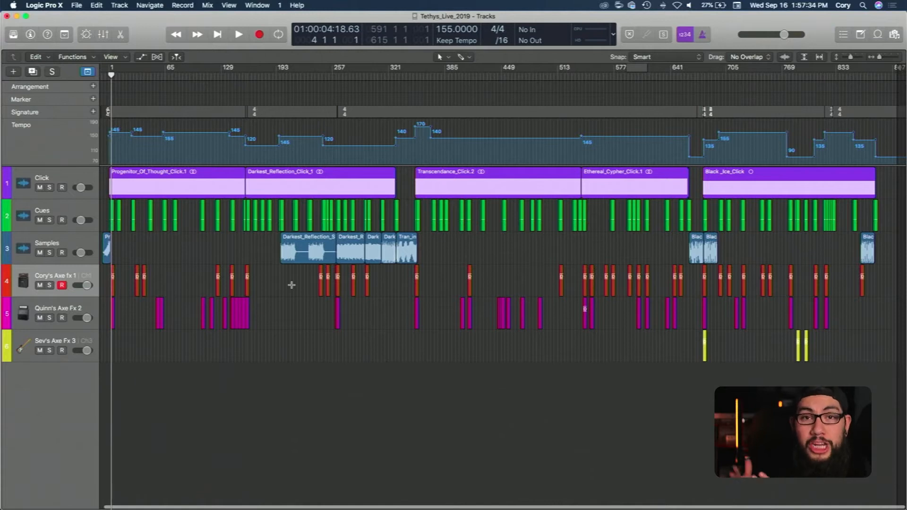
Step: Arm Quinn's Axe Fx 2 track, then switch the arm to Sev's Axe Fx 3
{"action": "left_click", "coordinate": [62, 317]}
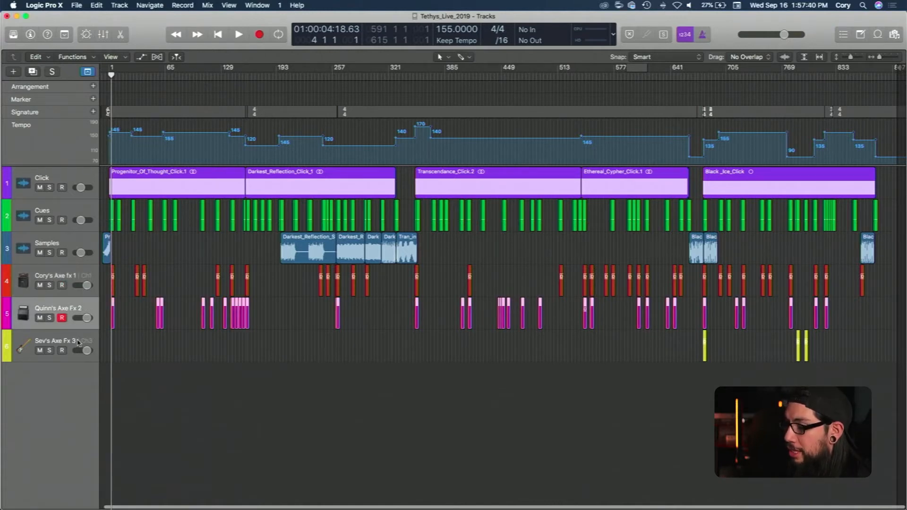
{"action": "left_click", "coordinate": [61, 350]}
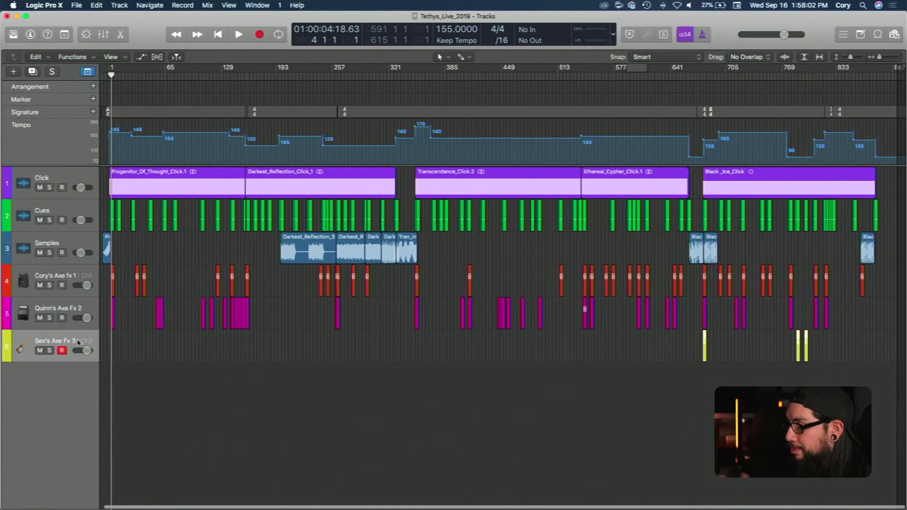
{"action": "mouse_move", "coordinate": [834, 323]}
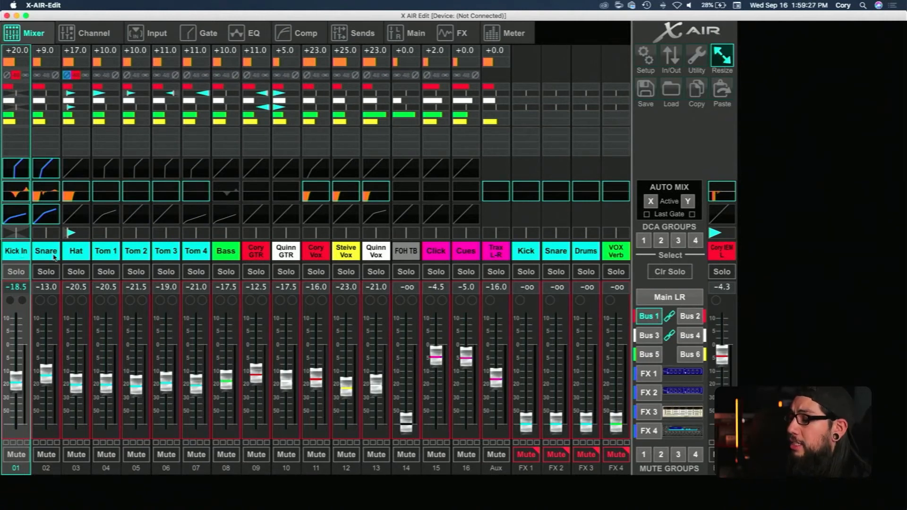
{"action": "mouse_move", "coordinate": [193, 263]}
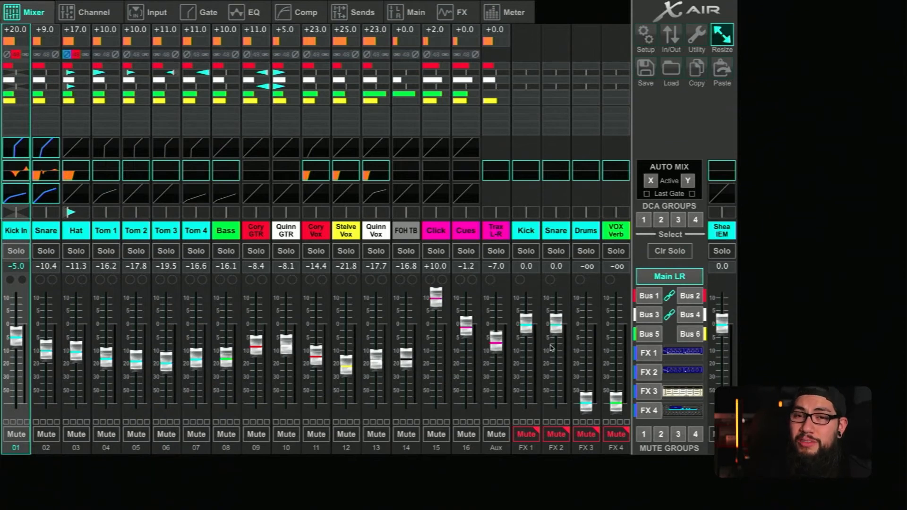
{"action": "mouse_move", "coordinate": [561, 322]}
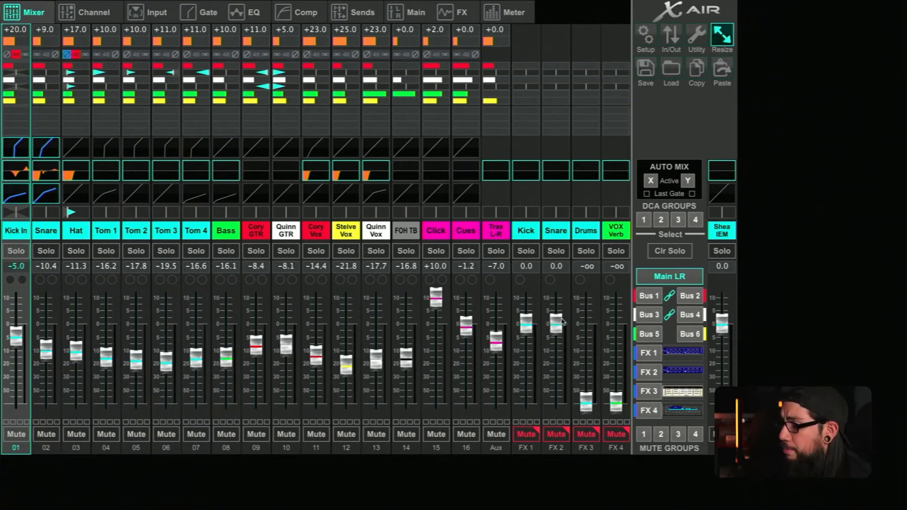
{"action": "mouse_move", "coordinate": [595, 335]}
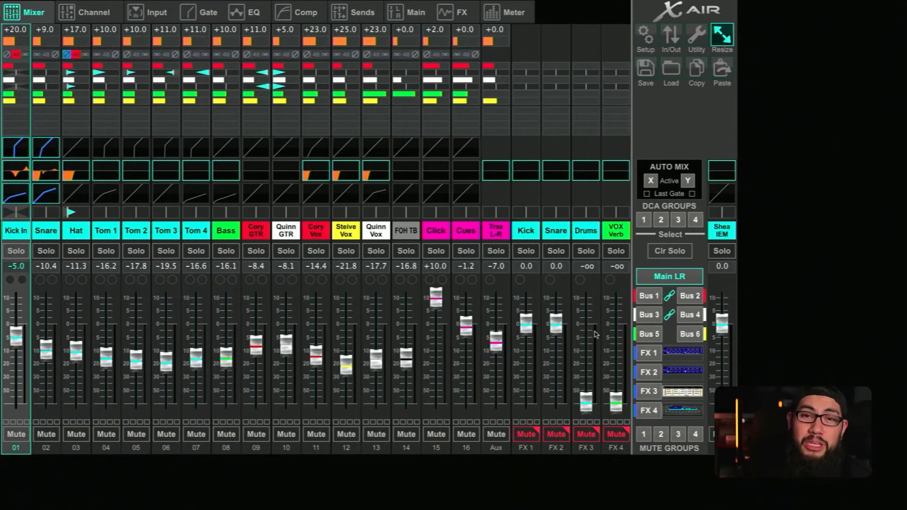
{"action": "mouse_move", "coordinate": [760, 211]}
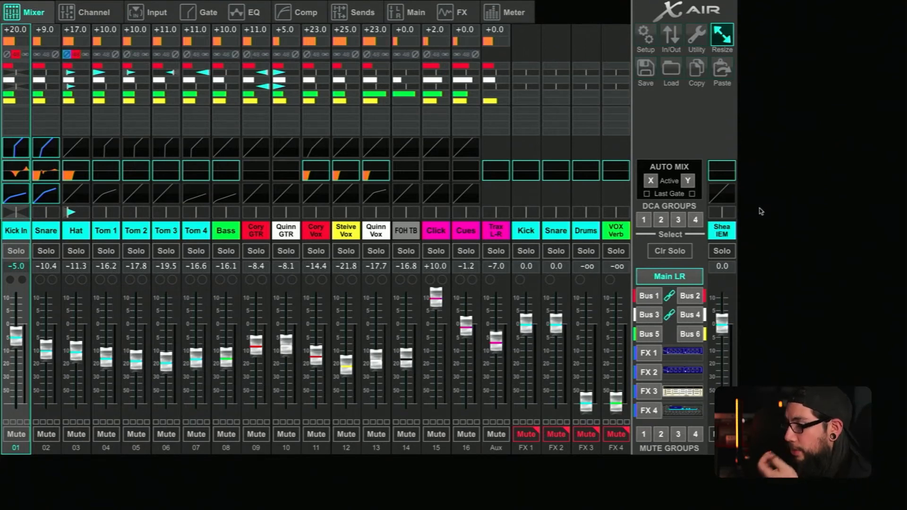
{"action": "mouse_move", "coordinate": [656, 284]}
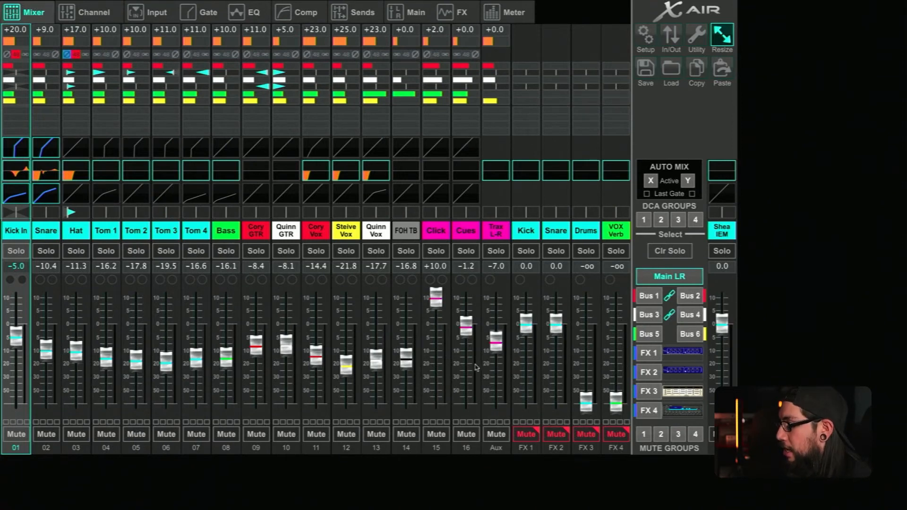
{"action": "mouse_move", "coordinate": [456, 368]}
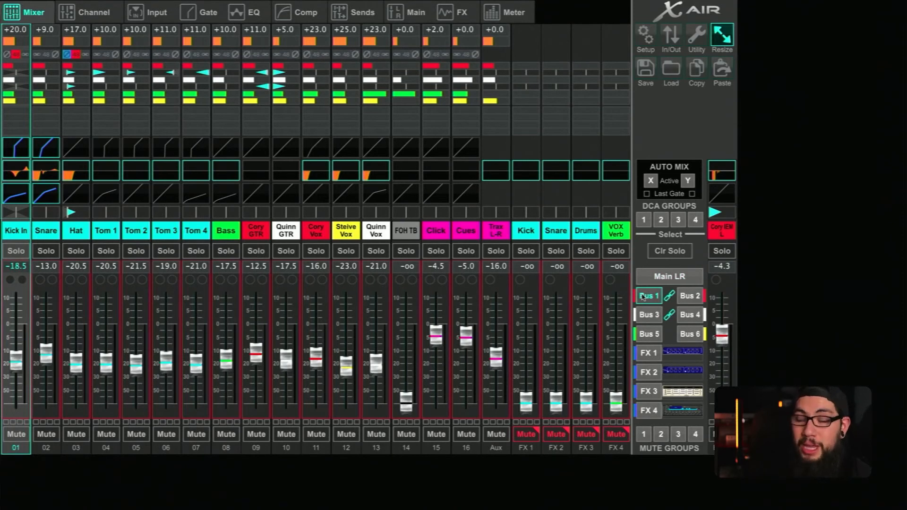
{"action": "left_click", "coordinate": [648, 296]}
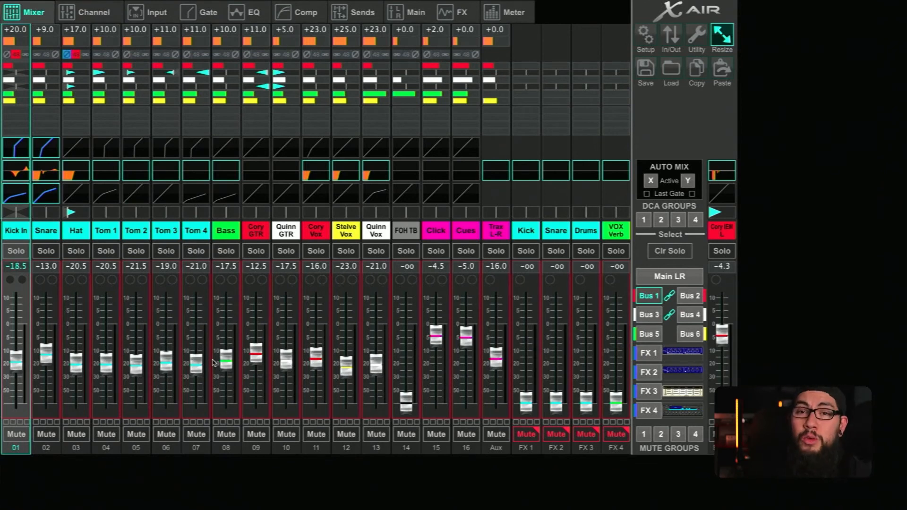
{"action": "mouse_move", "coordinate": [272, 139]}
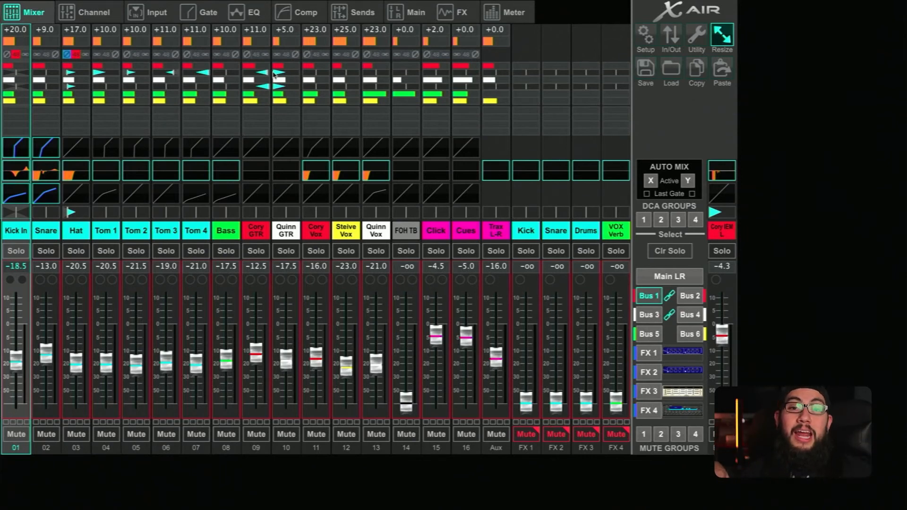
{"action": "left_click", "coordinate": [647, 314]}
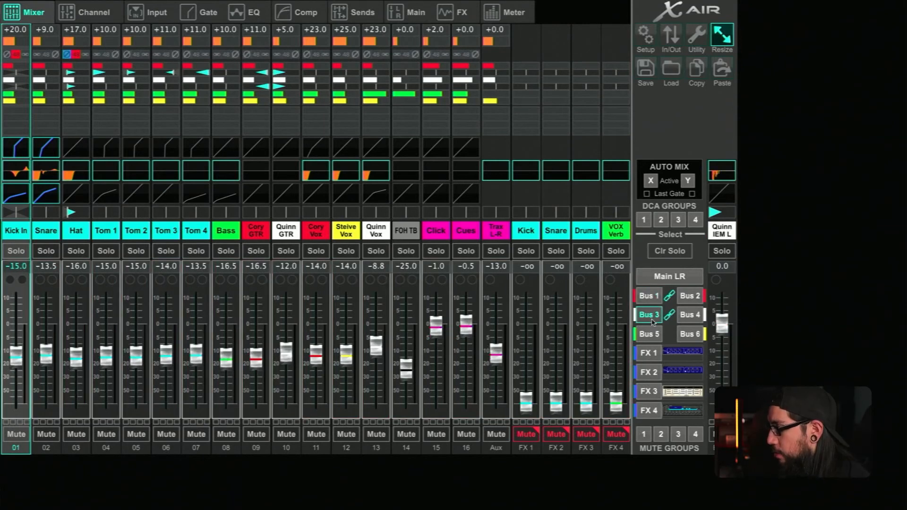
{"action": "left_click", "coordinate": [647, 334]}
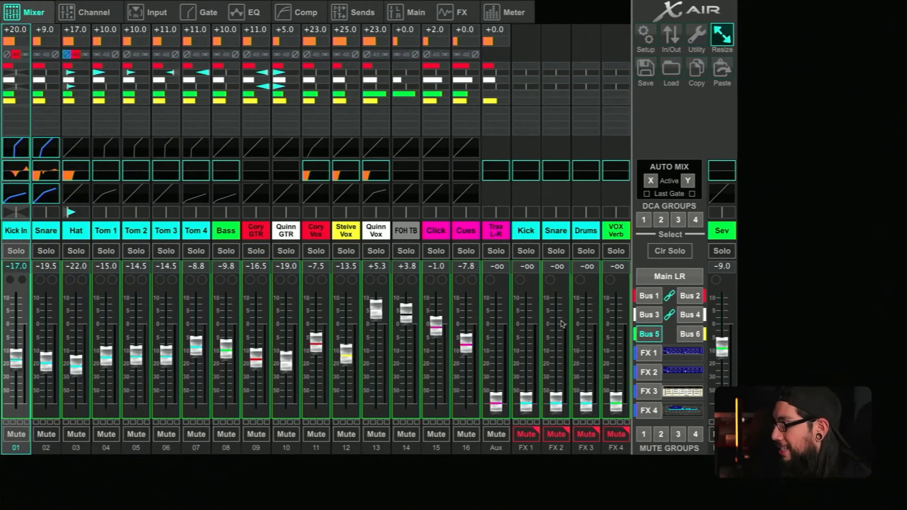
{"action": "mouse_move", "coordinate": [116, 382]}
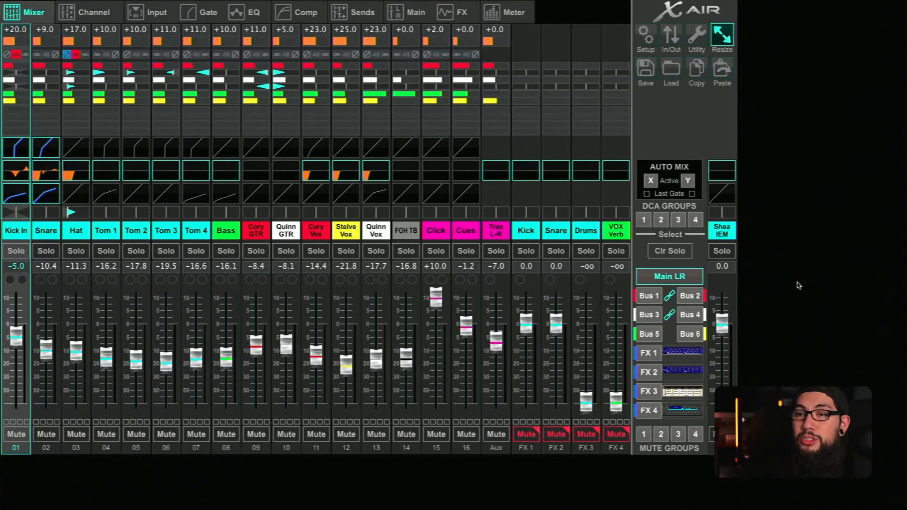
{"action": "mouse_move", "coordinate": [799, 285]}
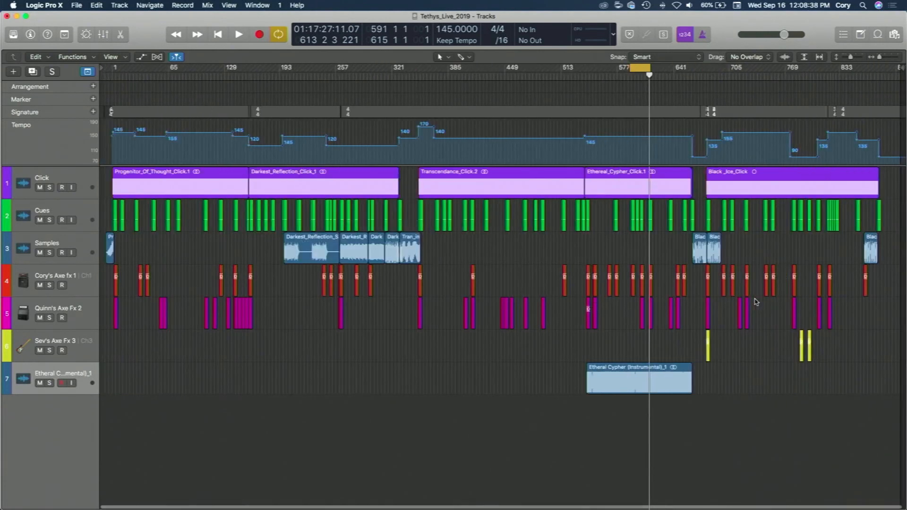
{"action": "mouse_move", "coordinate": [755, 308]}
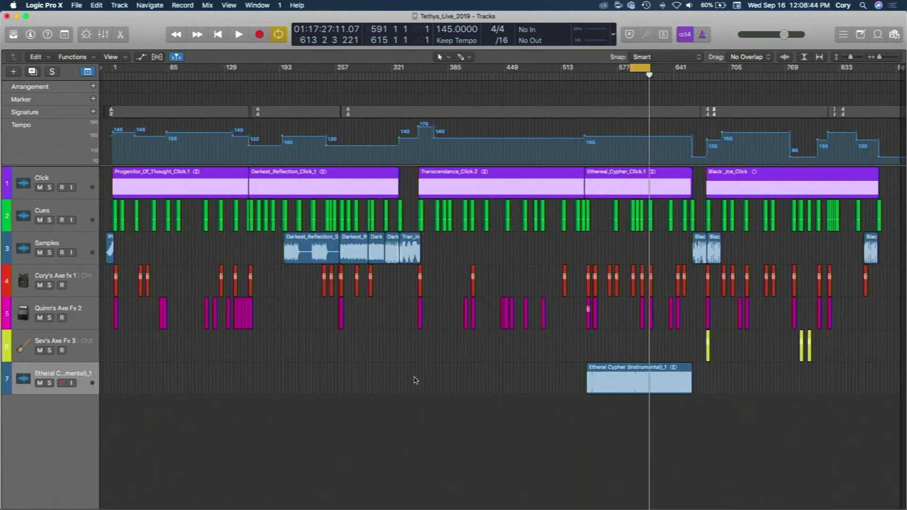
{"action": "mouse_move", "coordinate": [247, 378]}
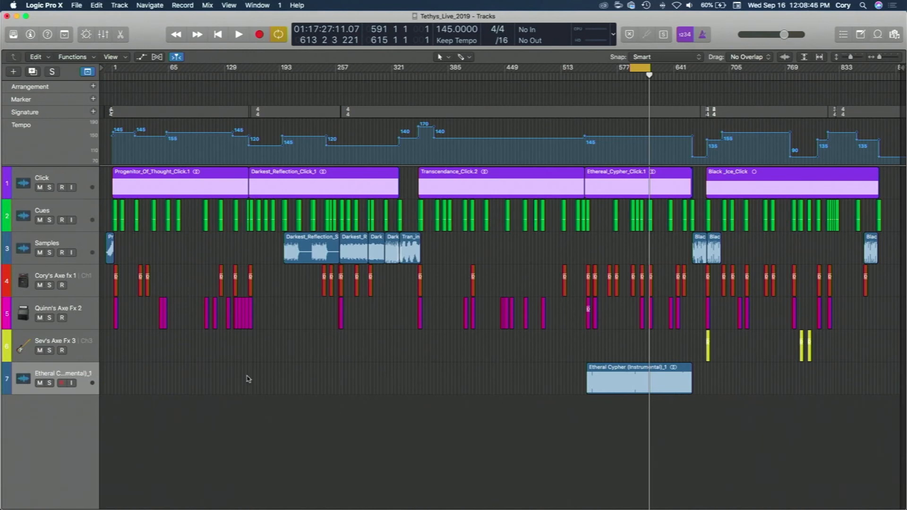
{"action": "mouse_move", "coordinate": [602, 270]}
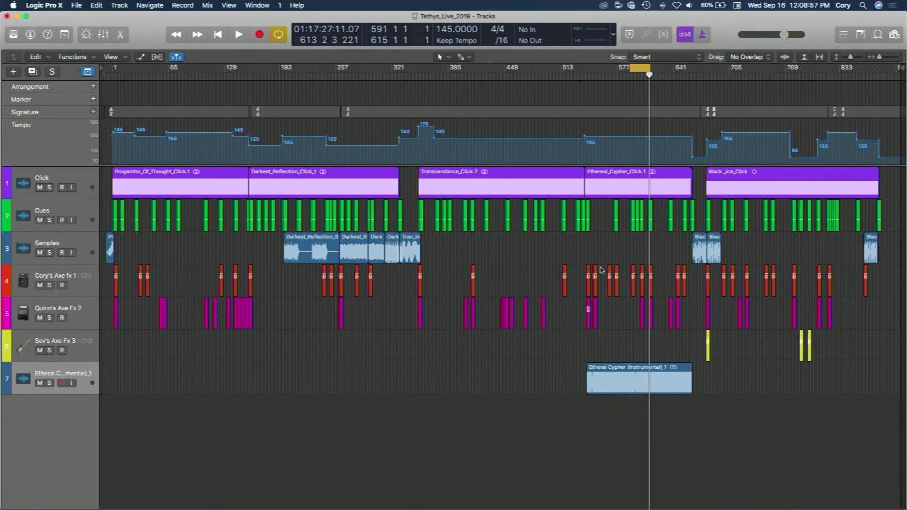
{"action": "mouse_move", "coordinate": [657, 351]}
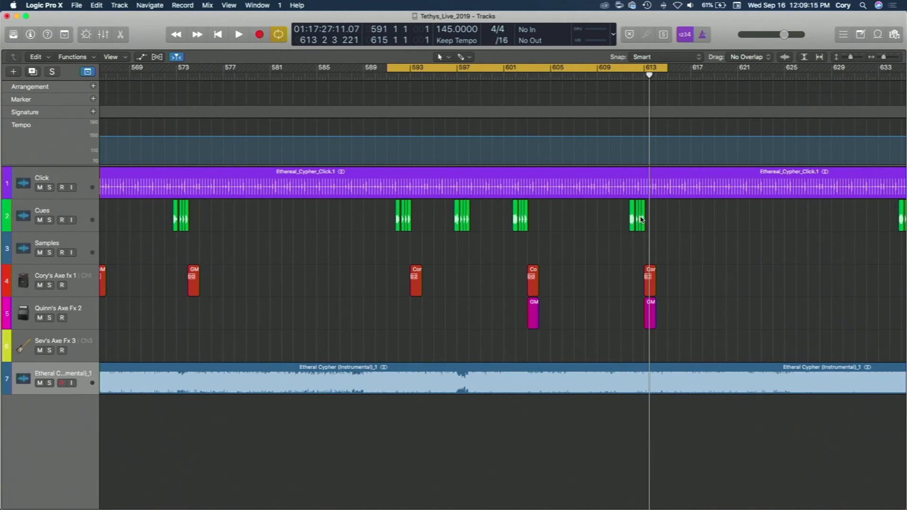
Step: Start playback of Ethereal Cypher so MIDI program changes trigger Axe-Fx patches
{"action": "left_click", "coordinate": [238, 34]}
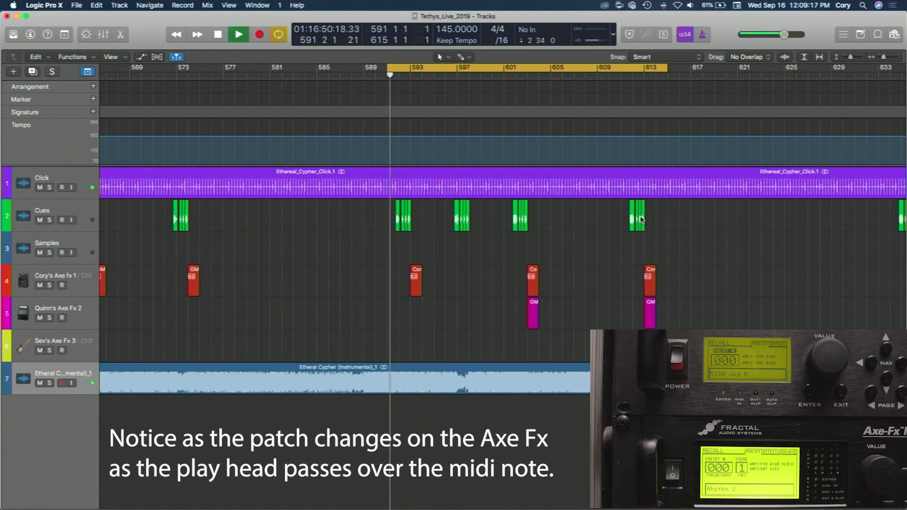